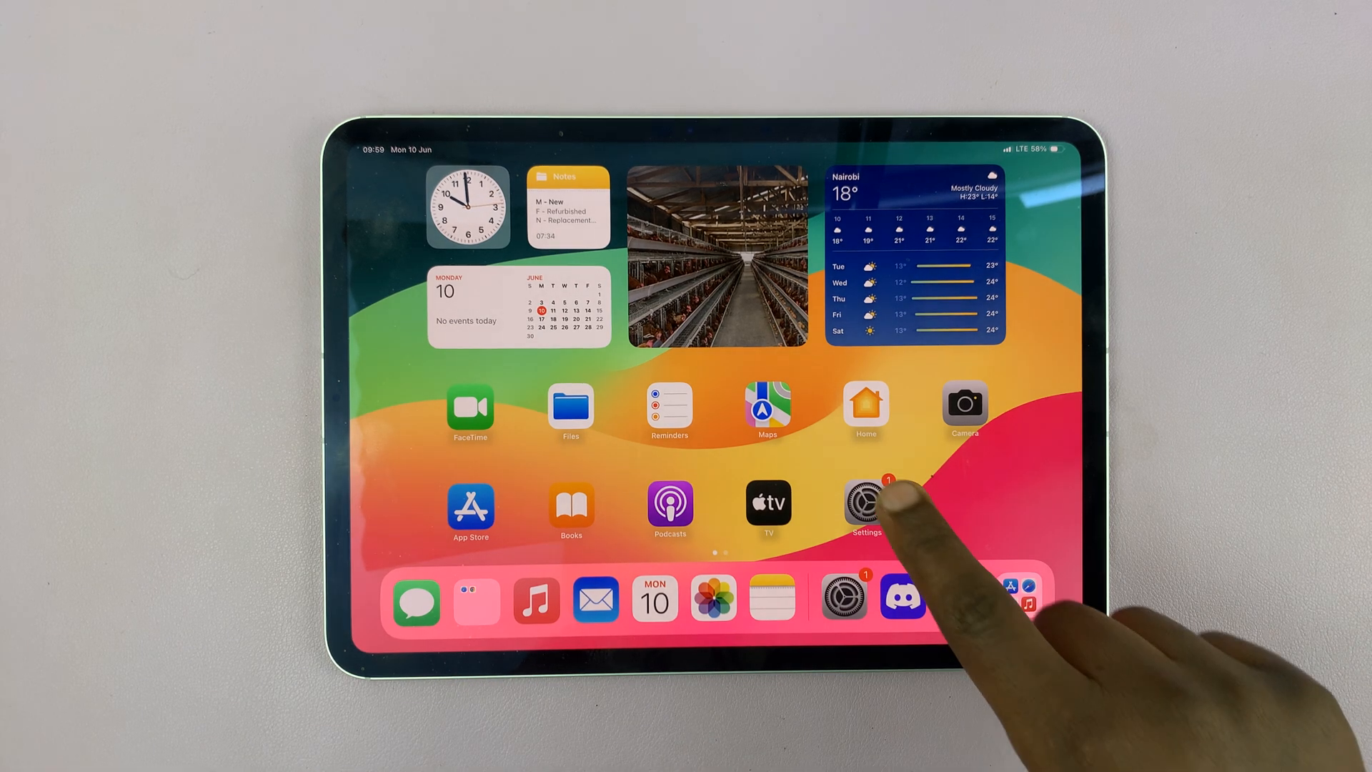
Step: Open the Settings app from the Home Screen
click(865, 506)
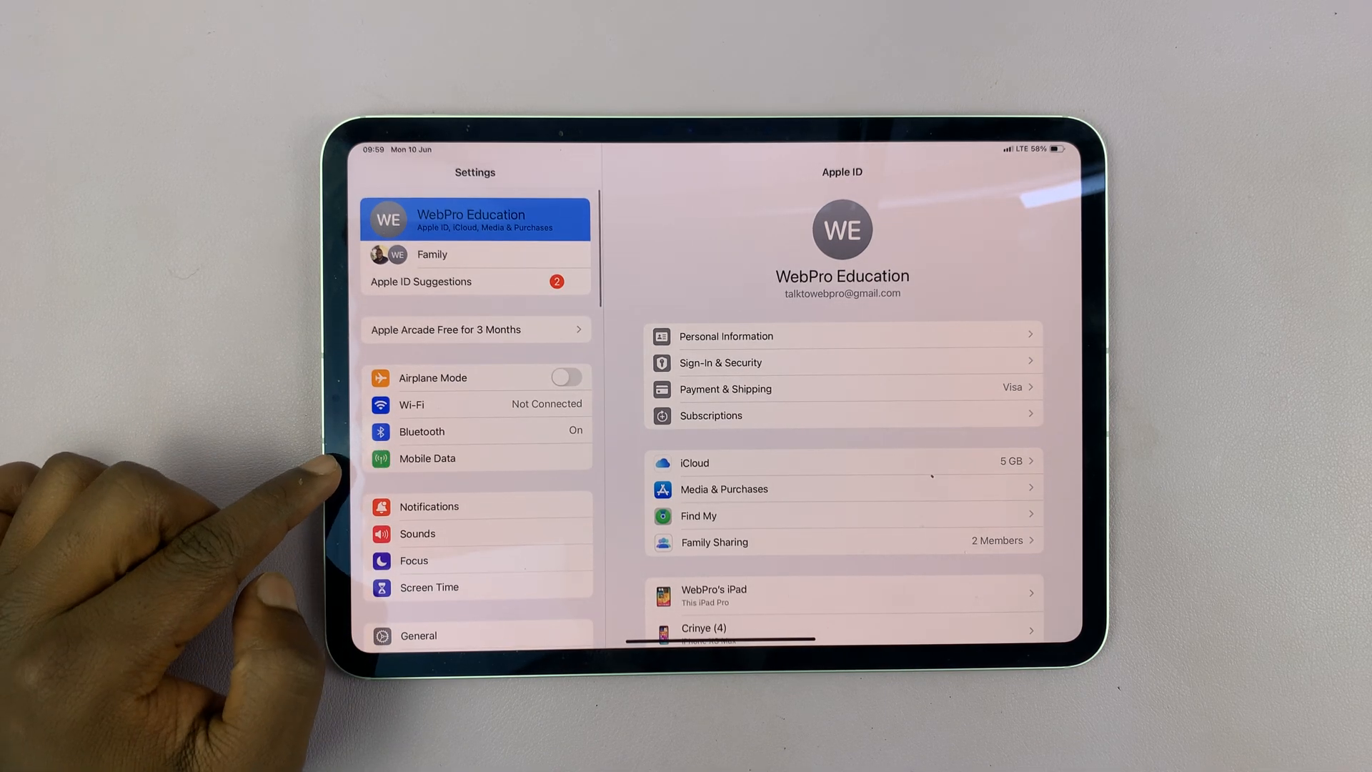
Step: Open Mobile Data and toggle the Mobile Data switch off and back on
click(427, 458)
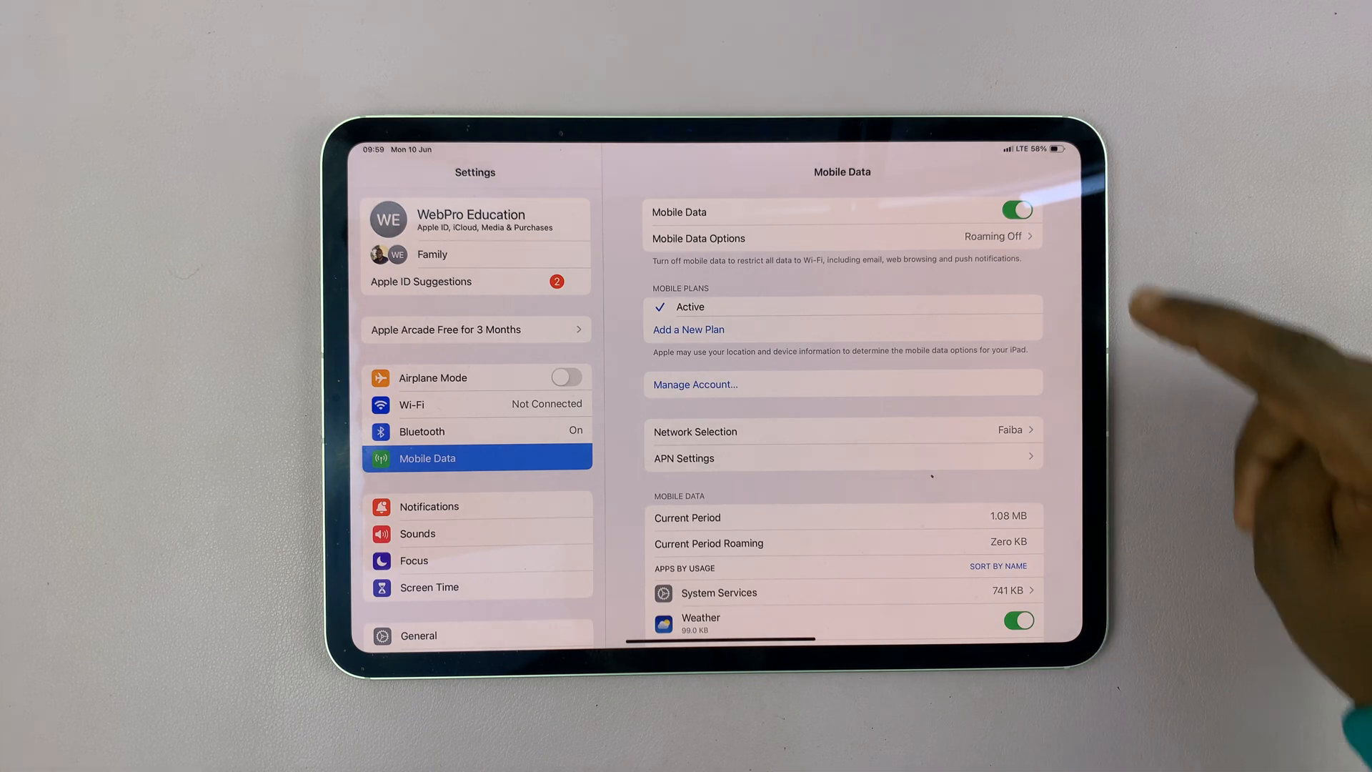
click(1015, 210)
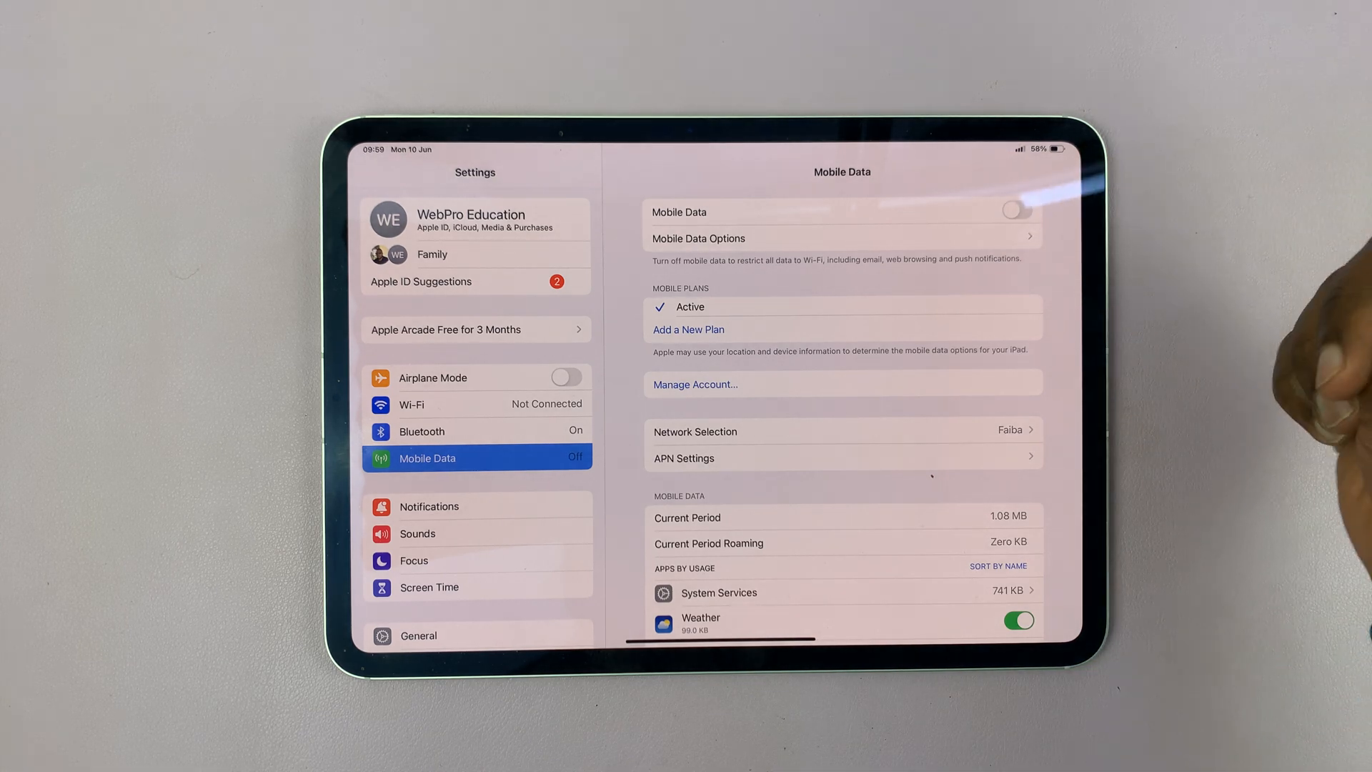
click(1015, 210)
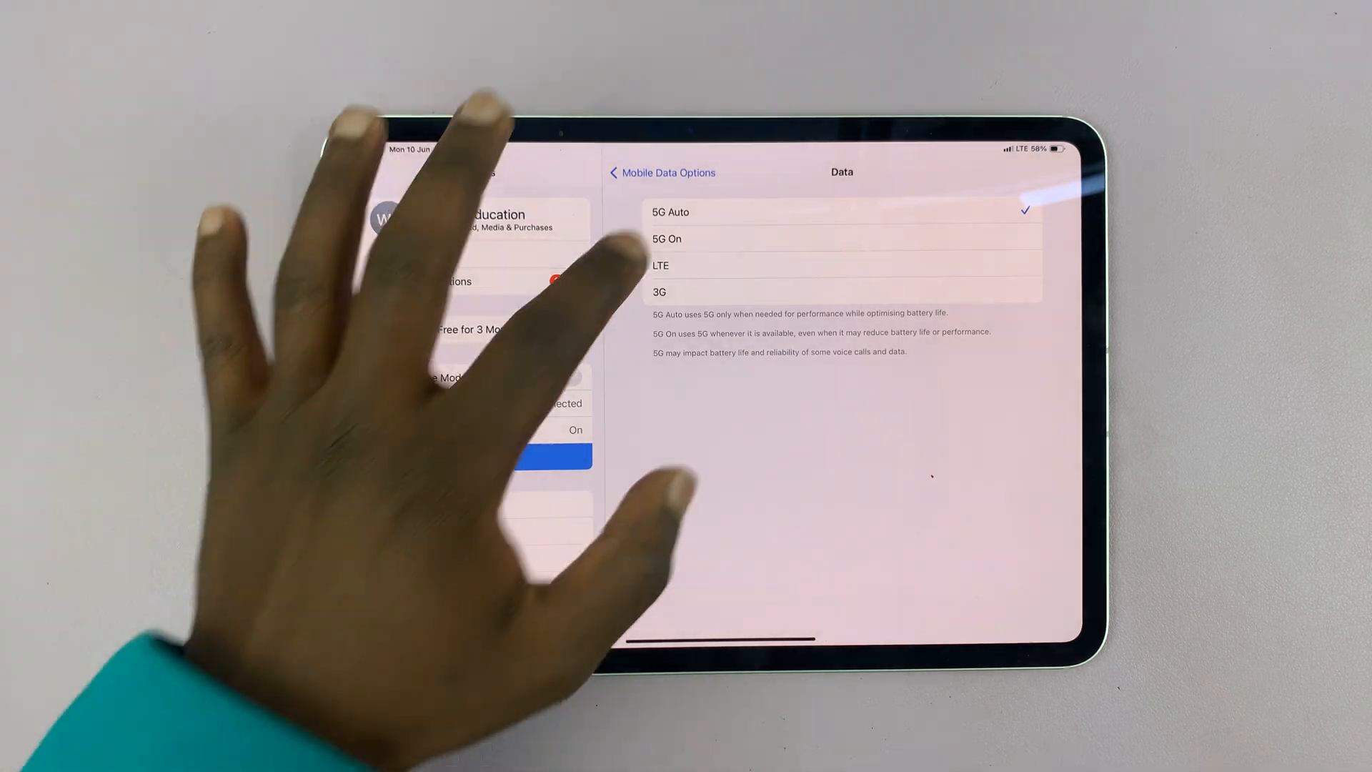
Step: In the Data list, choose 5G On, then switch the data mode to LTE
click(840, 238)
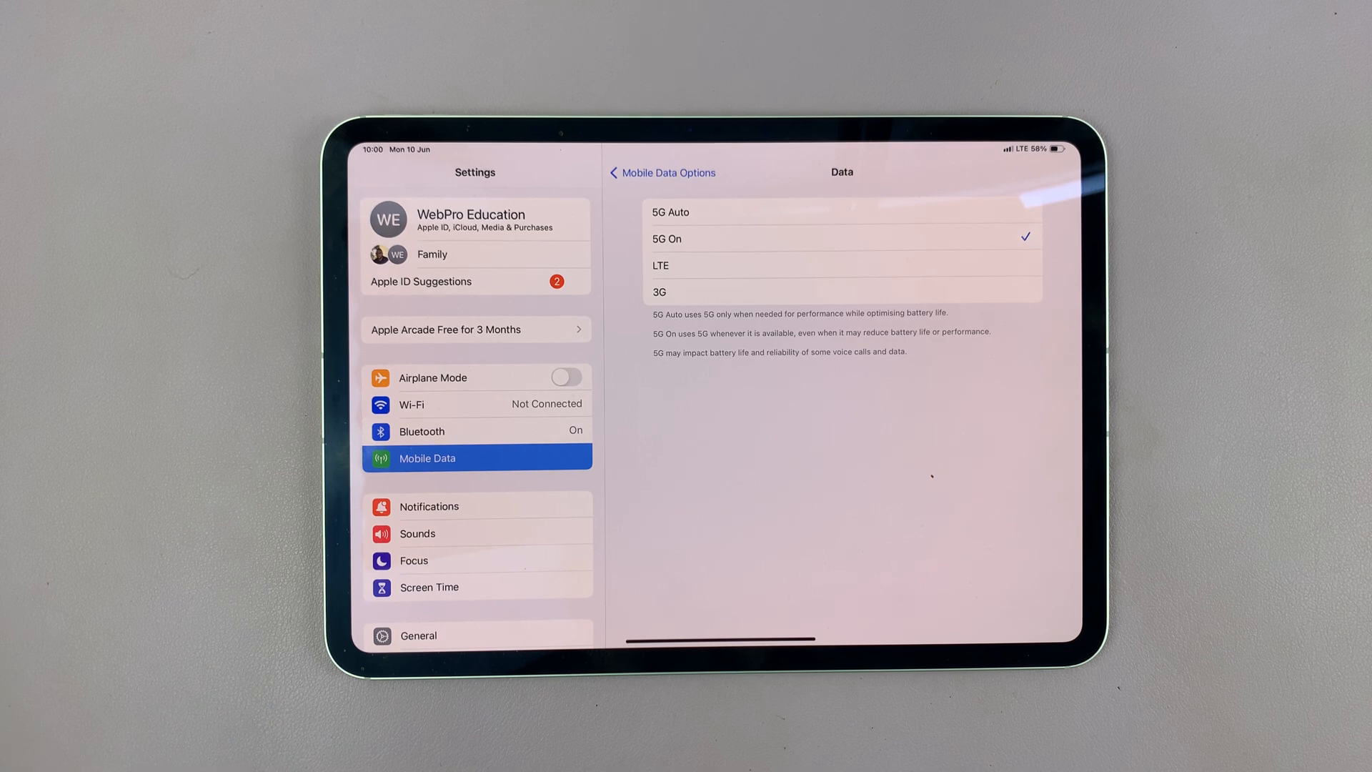
click(670, 212)
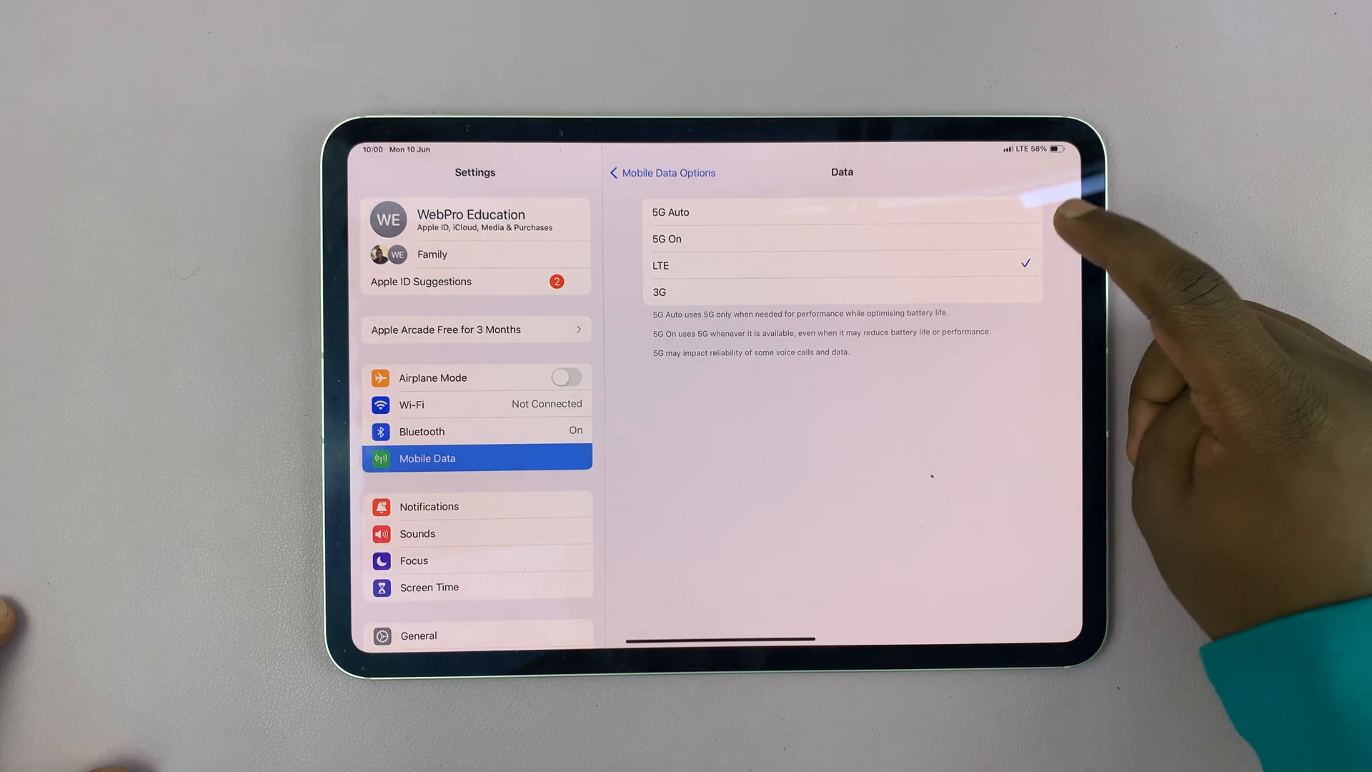
mouse_move(1068, 244)
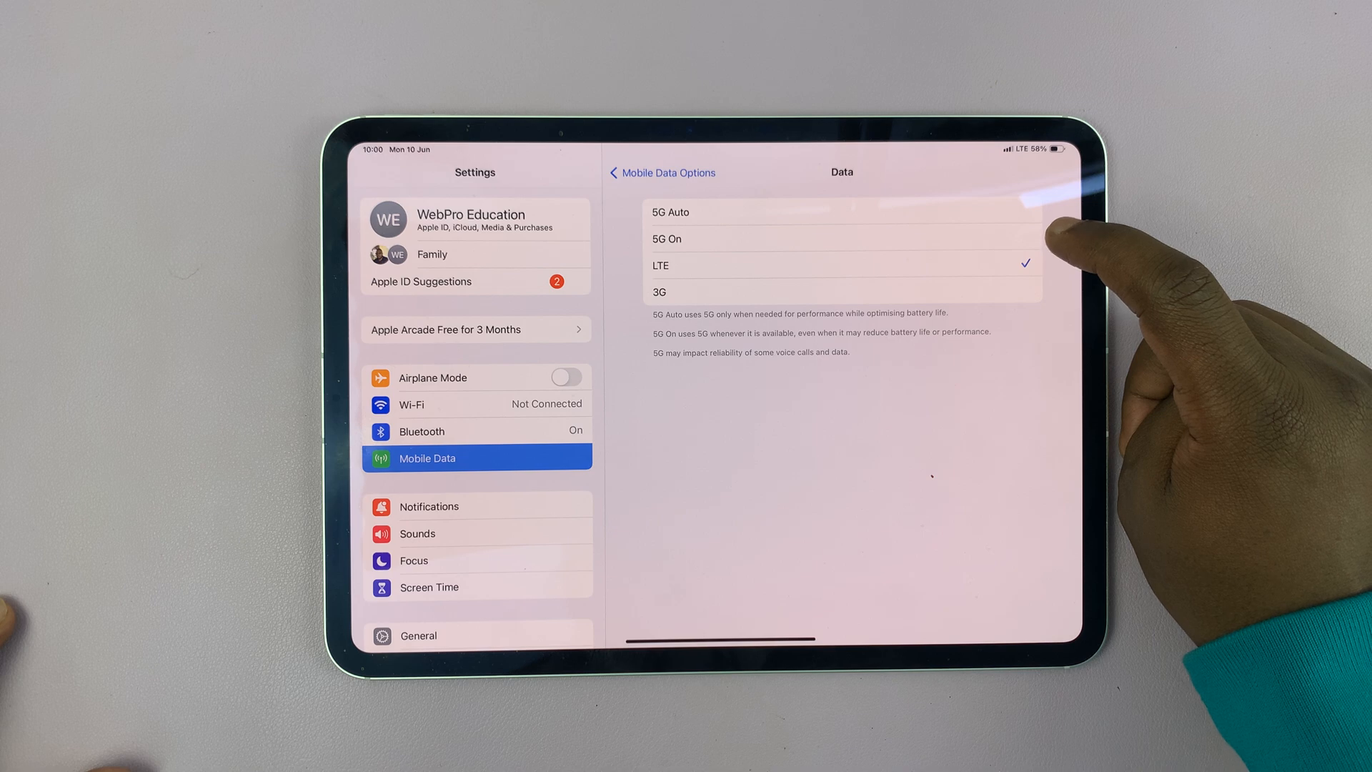